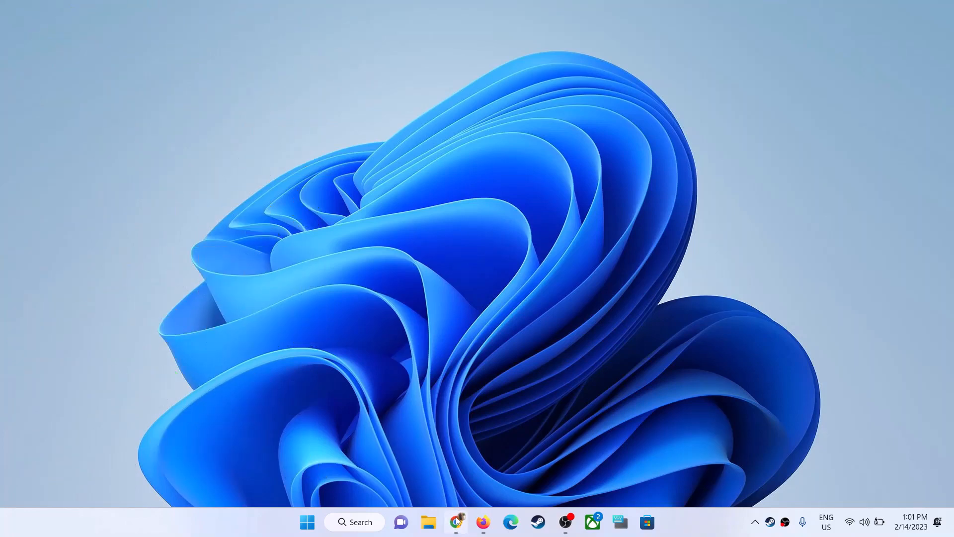
Step: Bring Chrome forward showing the Google results for 'download ea app'
click(456, 522)
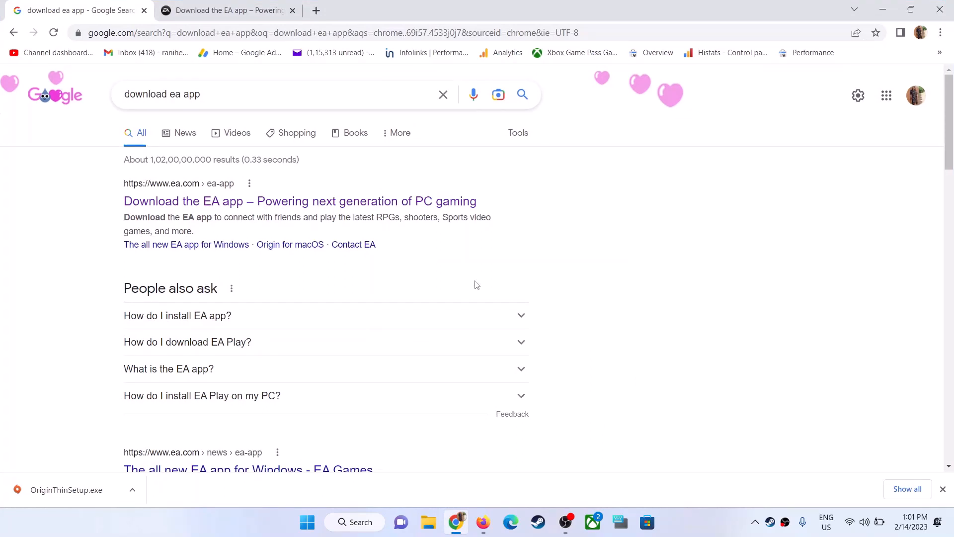
mouse_move(296, 133)
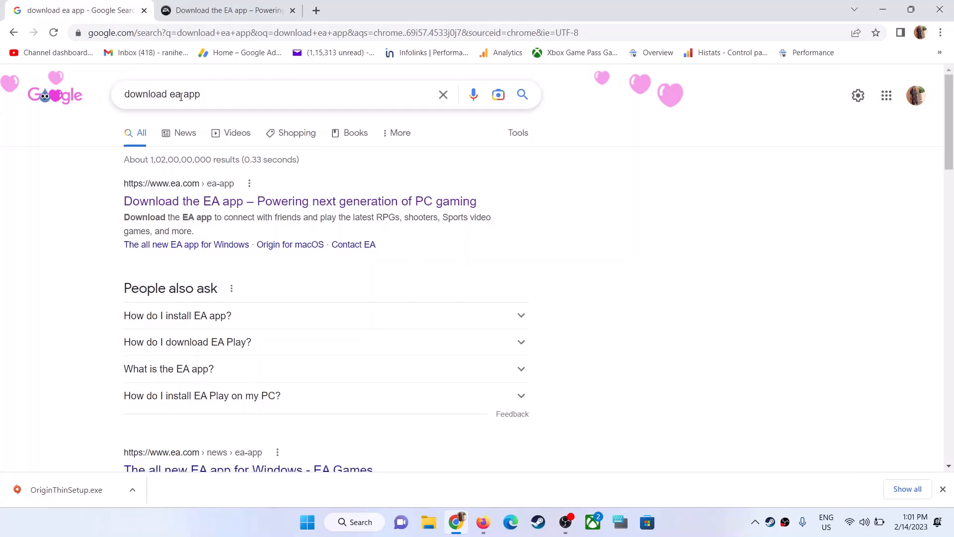
mouse_move(289, 149)
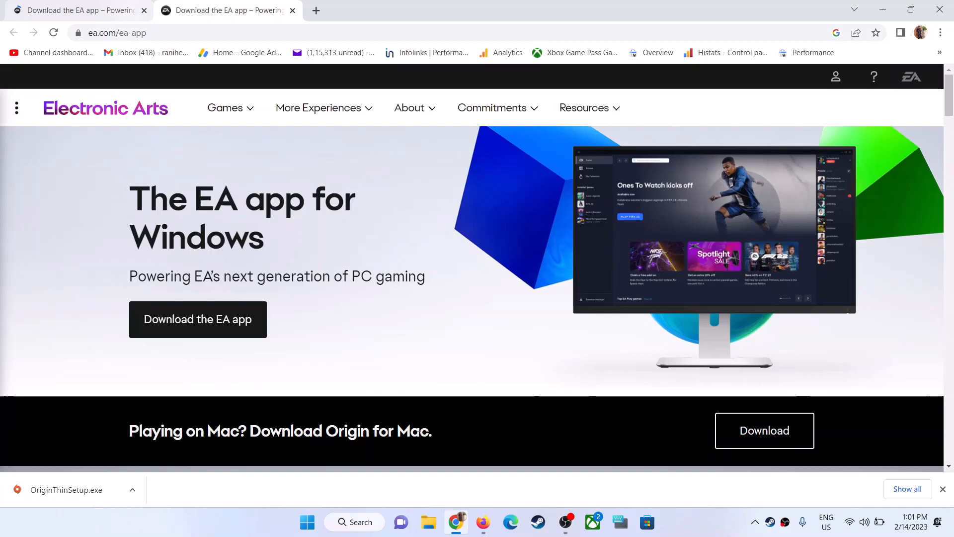
Step: Scroll the ea.com/ea-app page to the Download the EA app section with the Mac link
scroll(down, 3)
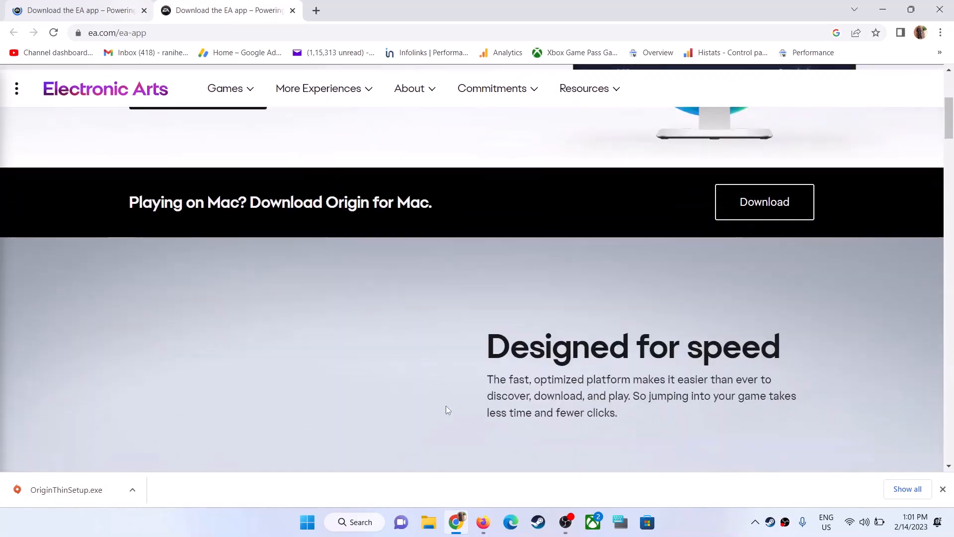
scroll(down, 3)
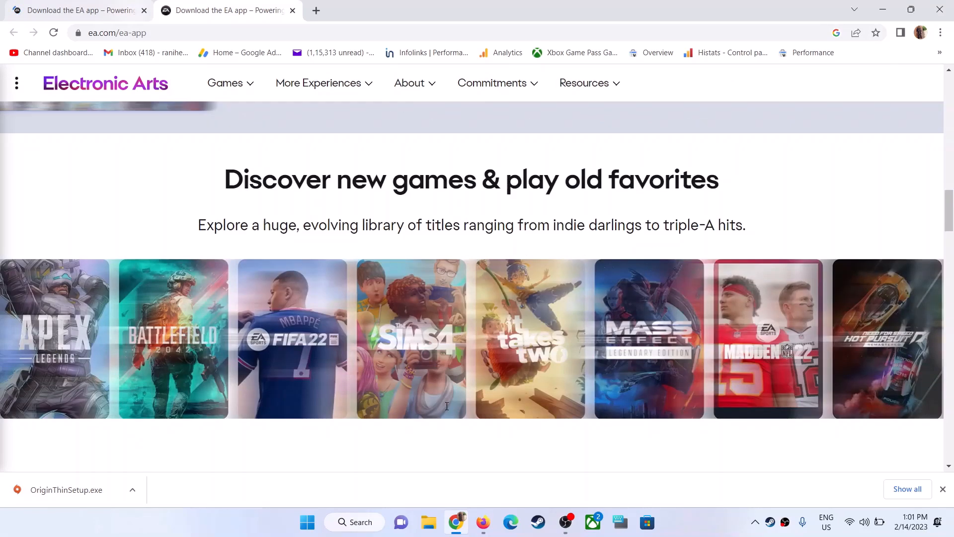
scroll(up, 3)
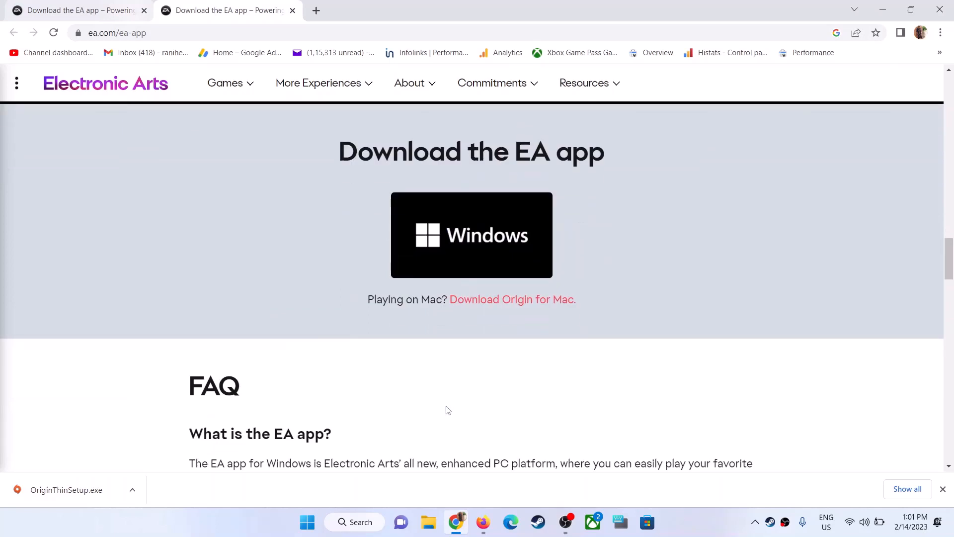
scroll(up, 3)
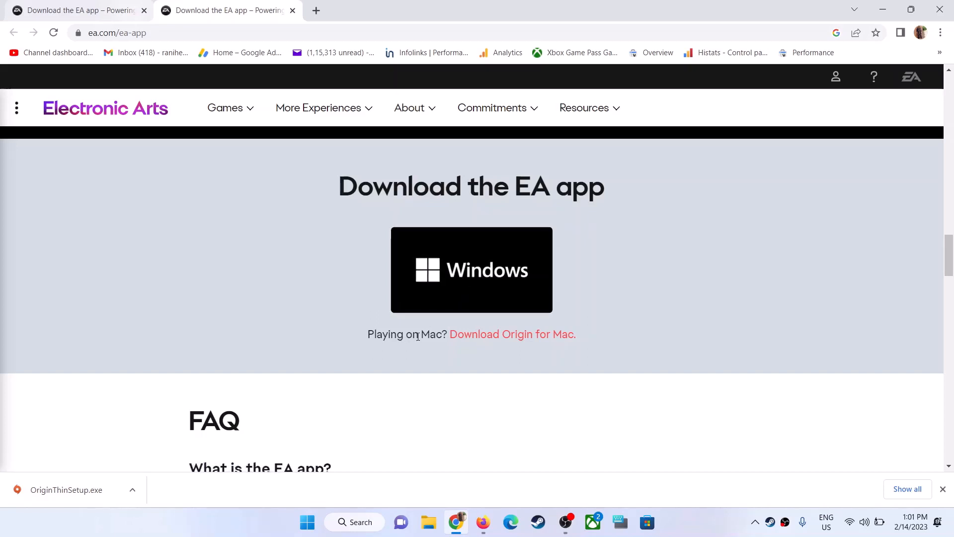
mouse_move(516, 340)
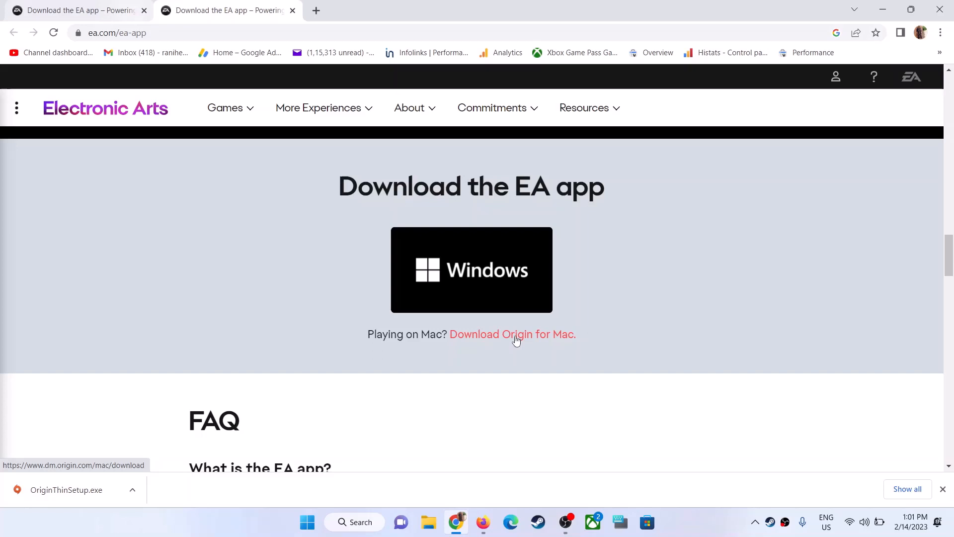
Step: Show the context menu for the 'Download Origin for Mac.' link to copy its address
right_click(512, 334)
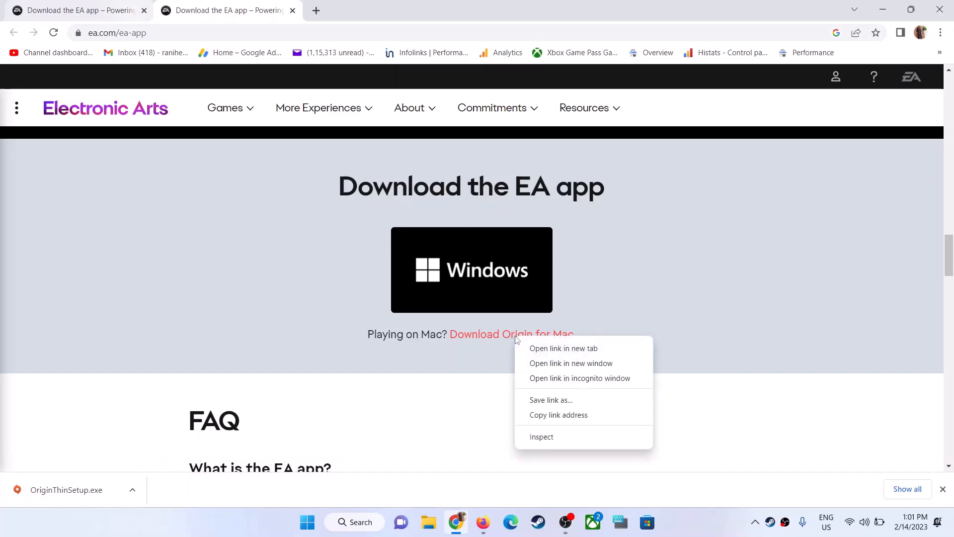
mouse_move(557, 415)
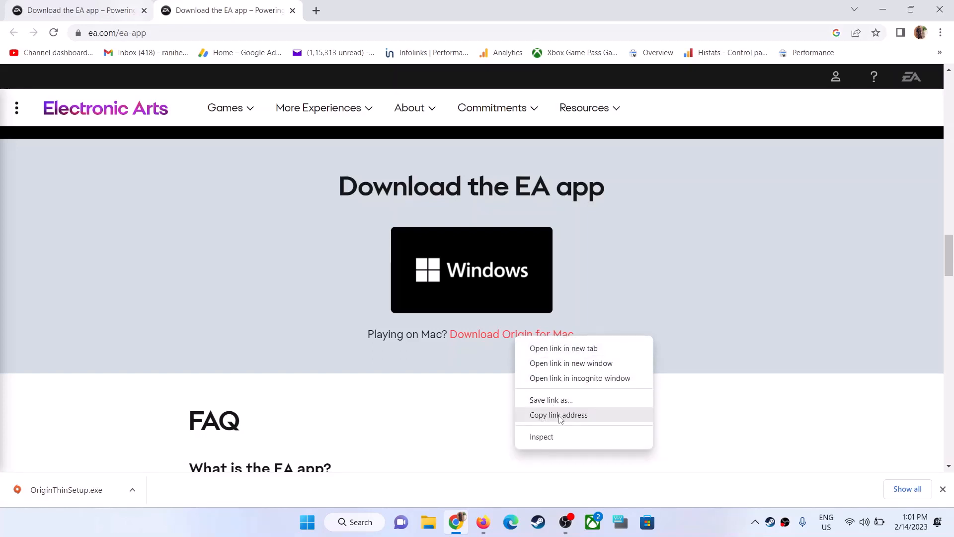
mouse_move(549, 420)
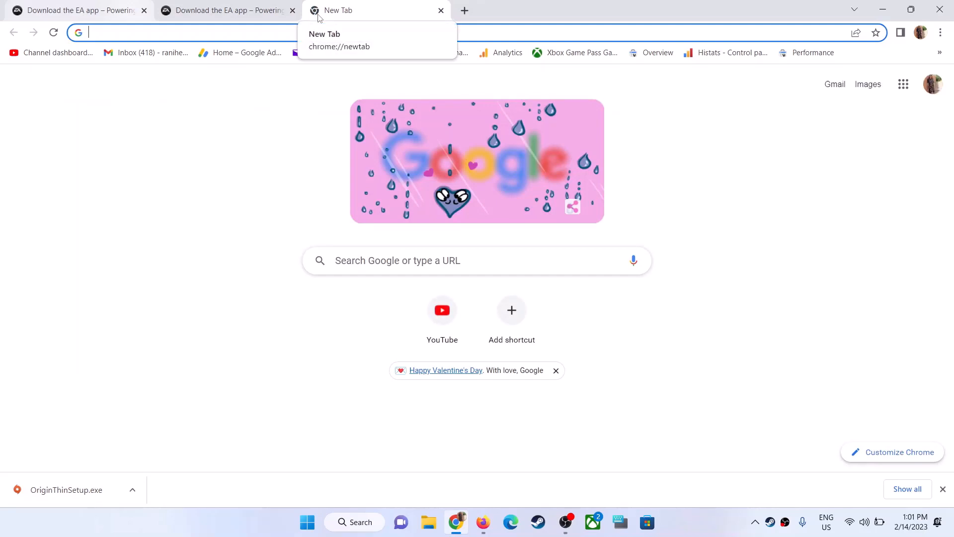
Step: Edit dm.origin.com/mac/download to the pc address and start the OriginThinSetup download
text(https://www.dm.origin.com/mac/download)
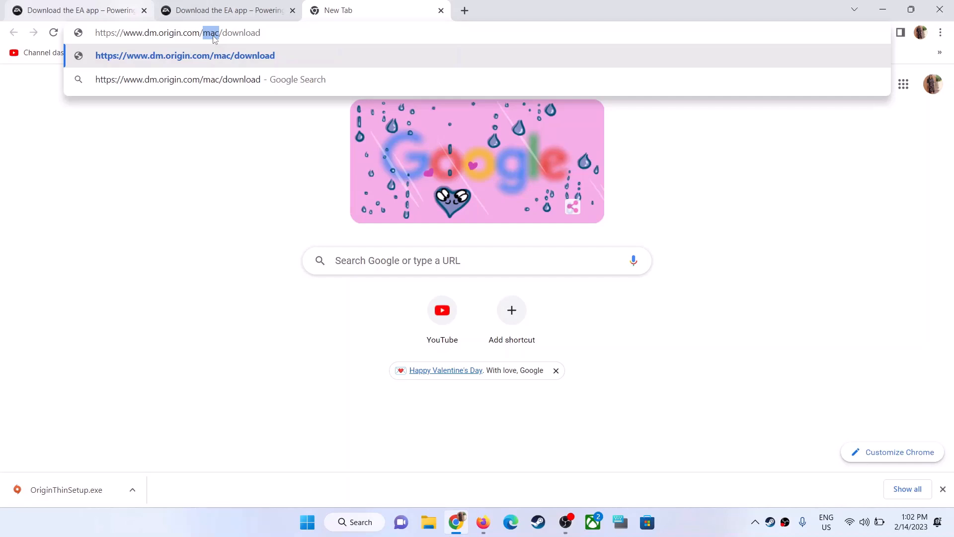
text(p)
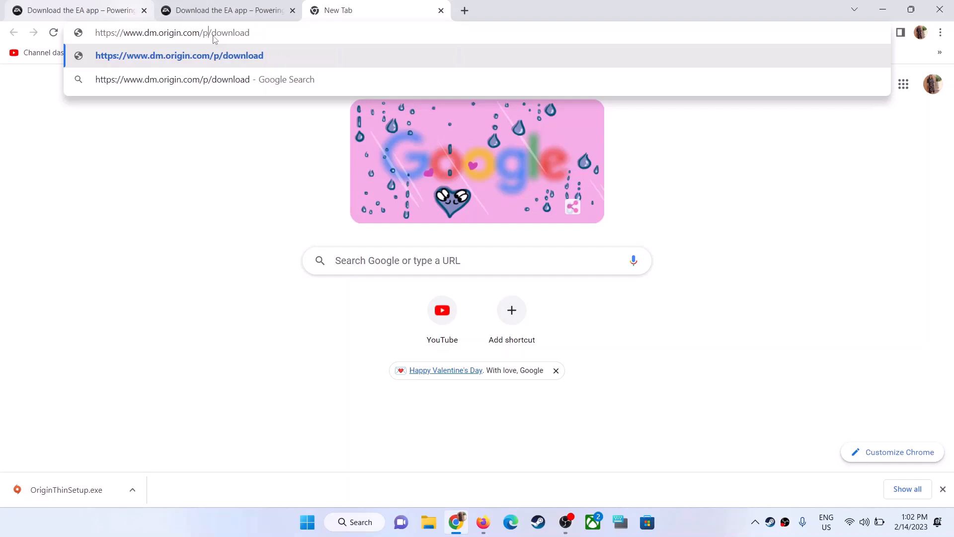
text(c)
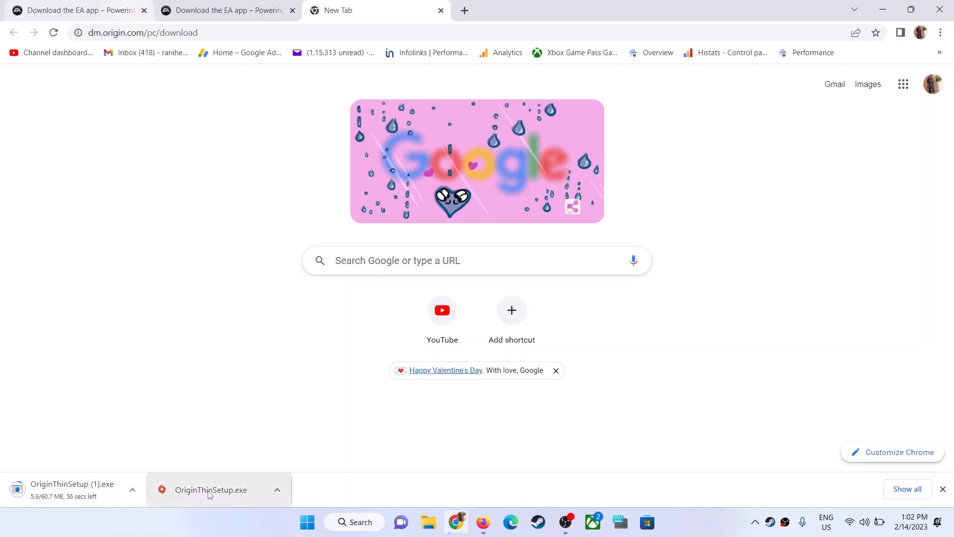
Step: Launch OriginThinSetup.exe from the Chrome downloads bar
click(210, 489)
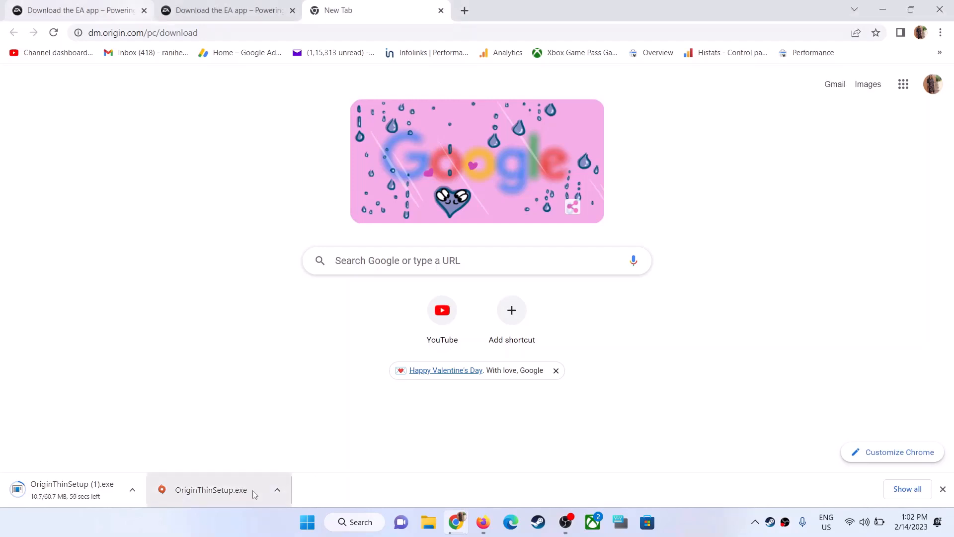
mouse_move(253, 490)
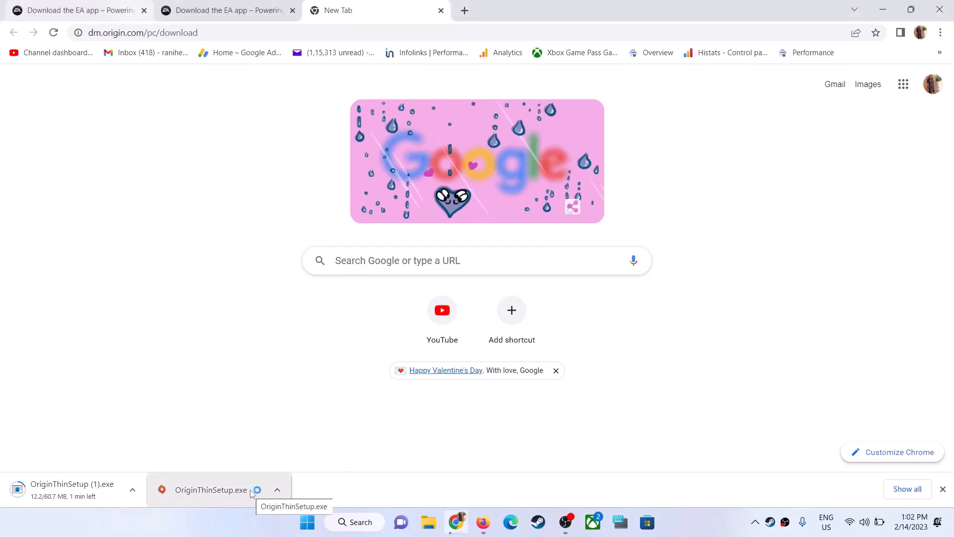
mouse_move(250, 492)
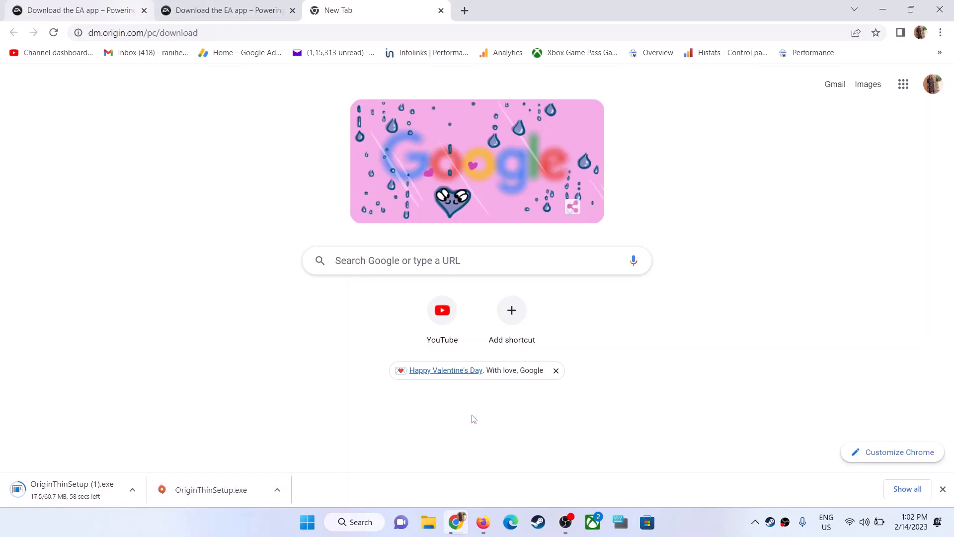
mouse_move(701, 512)
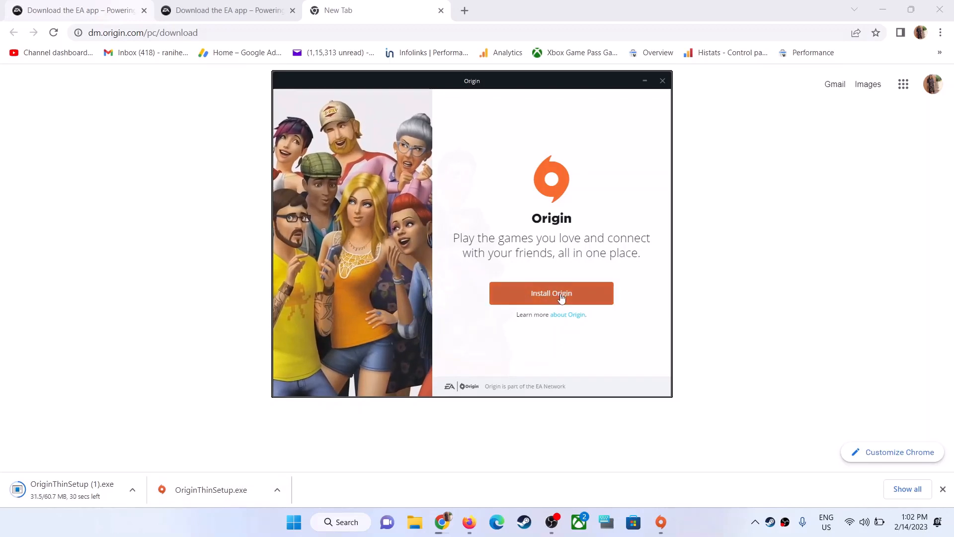
click(551, 292)
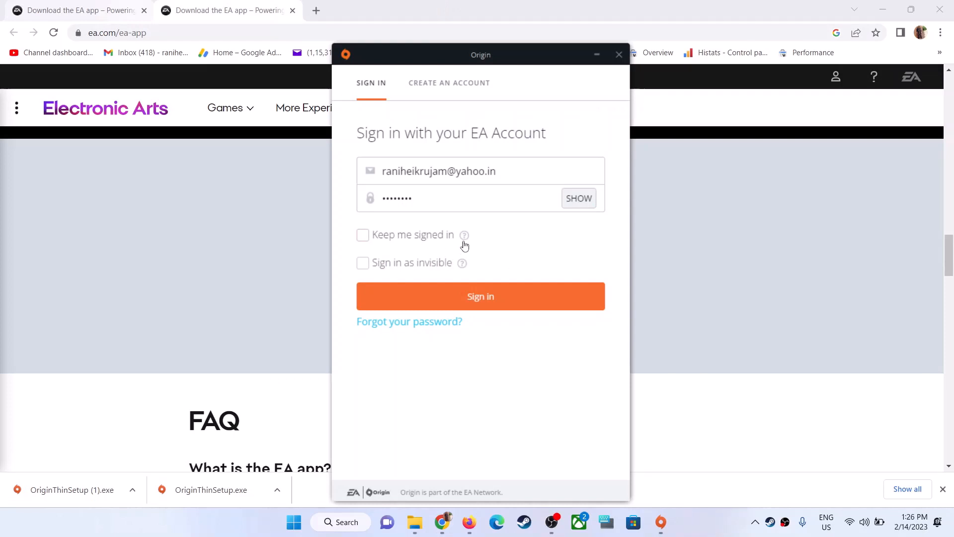
mouse_move(506, 299)
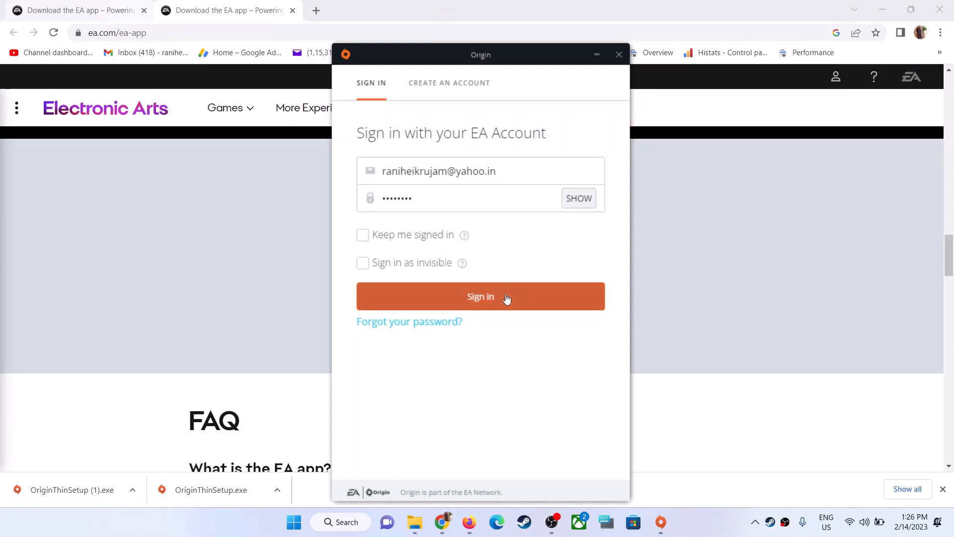
Step: Sign in to the EA account and show the game library's pending notifications
click(480, 296)
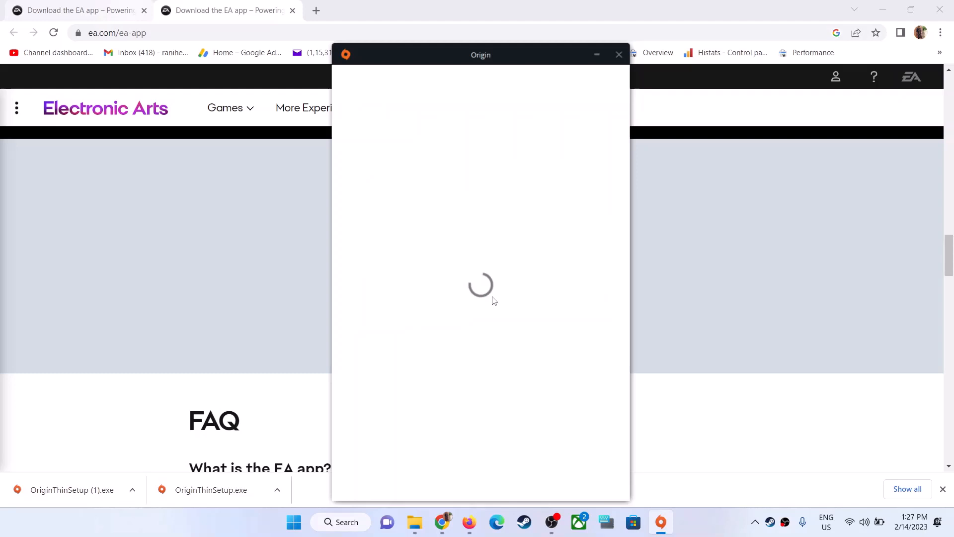
click(618, 54)
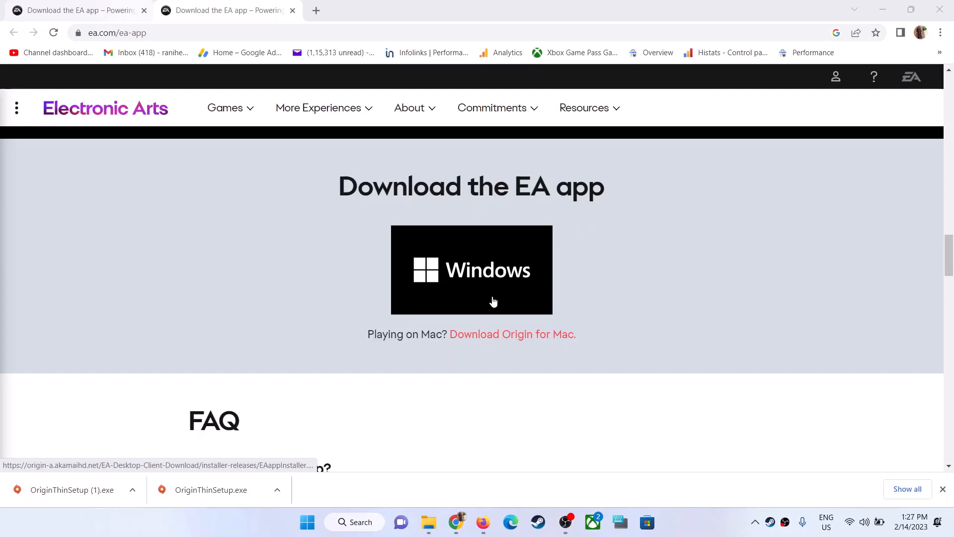
mouse_move(714, 526)
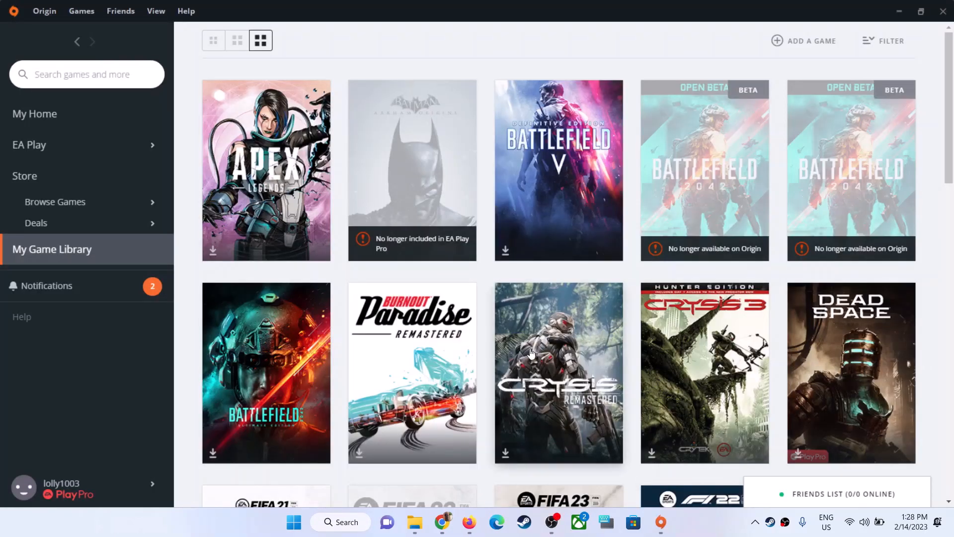
click(48, 286)
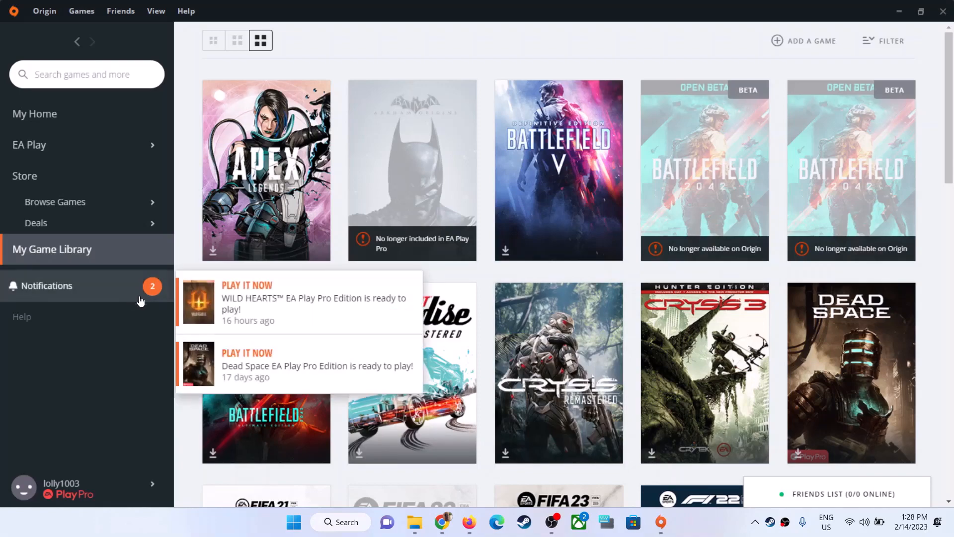